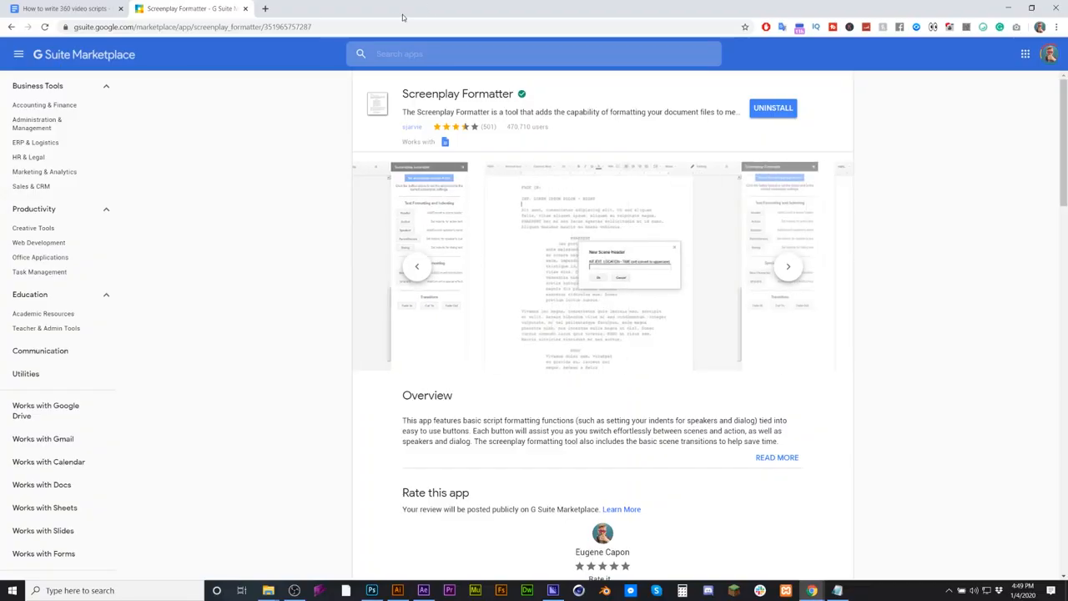
# - After previewing the add-on, rename the document 'screenplay' and show its installed add-ons list
pyautogui.click(787, 265)
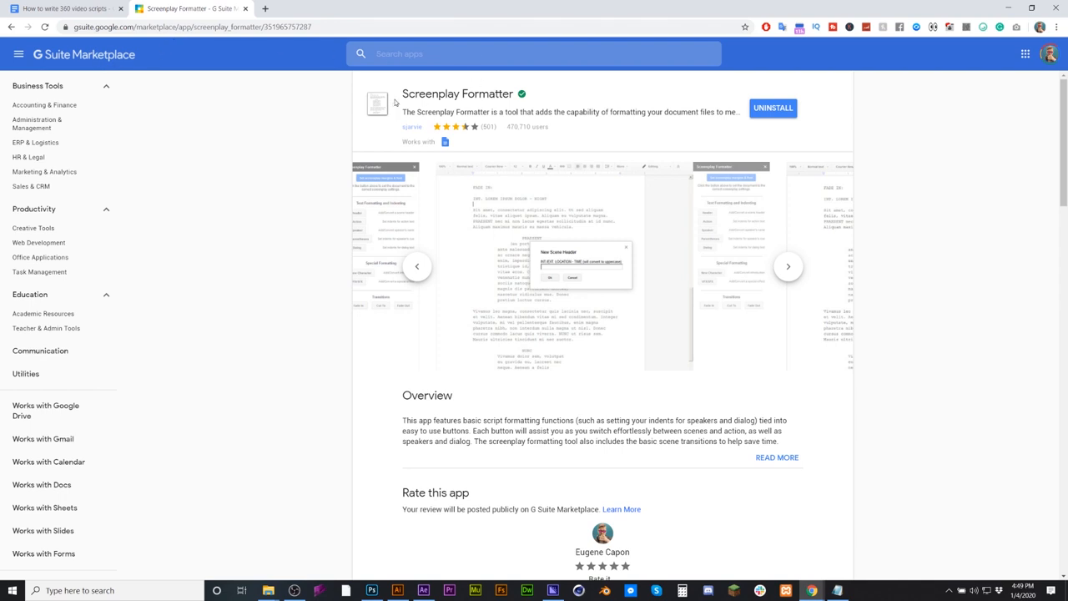
pyautogui.doubleClick(457, 93)
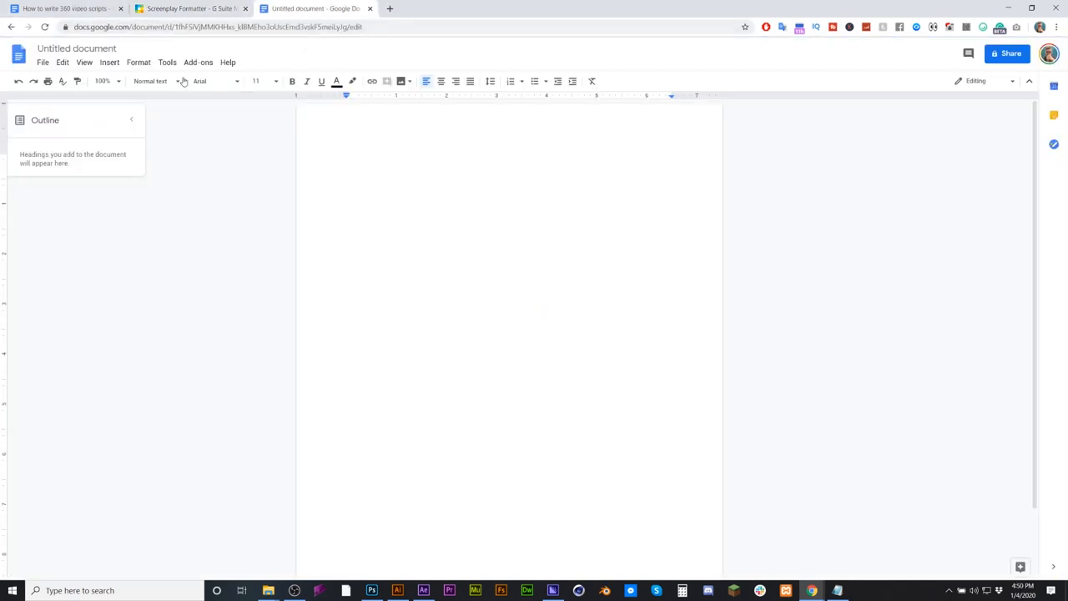
pyautogui.click(77, 48)
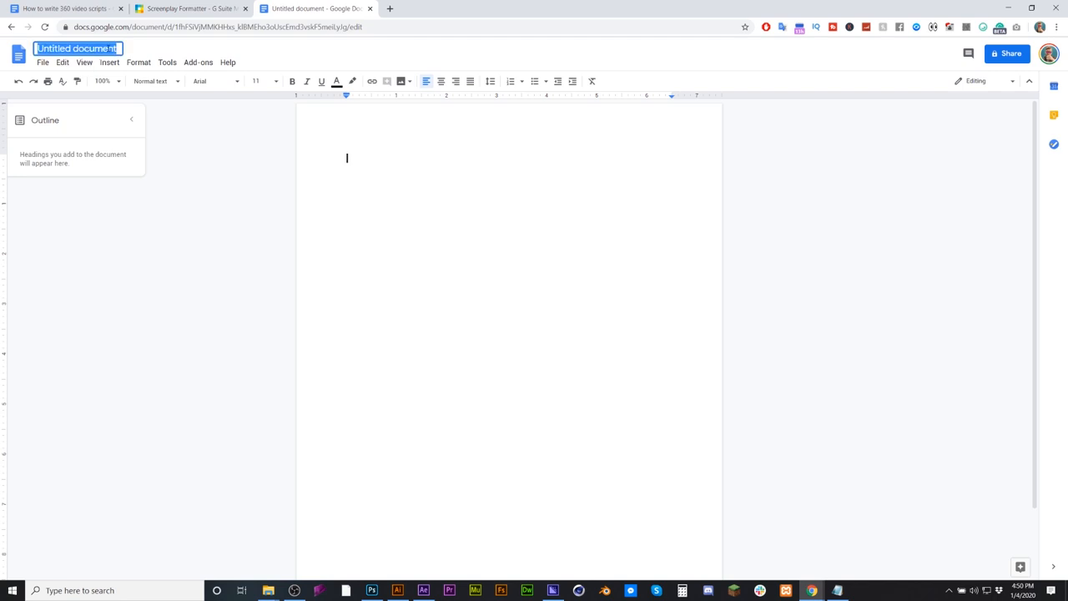
pyautogui.write('screenpl')
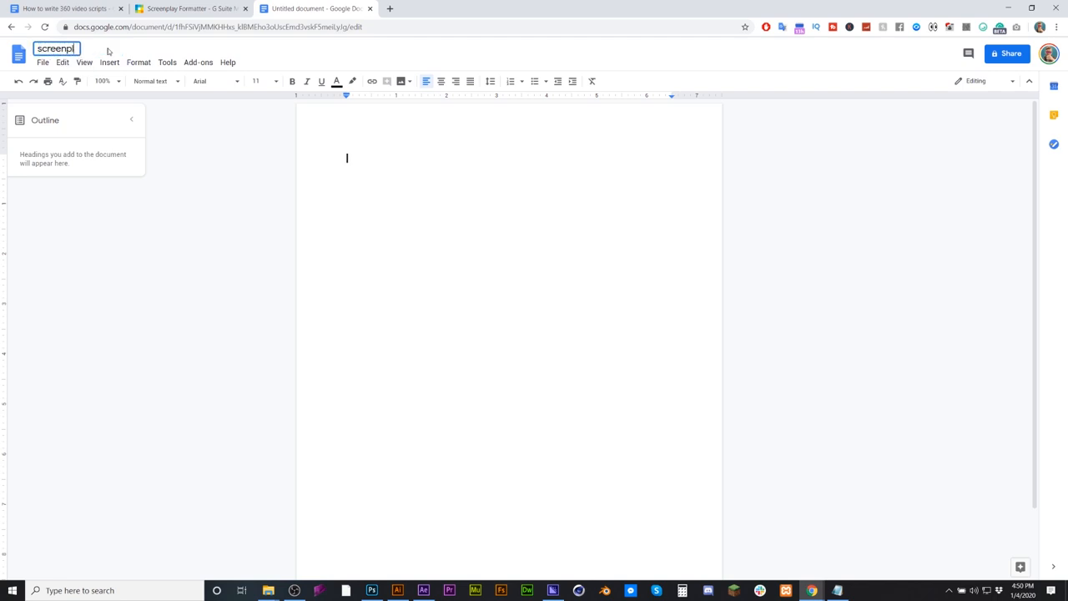
pyautogui.click(197, 62)
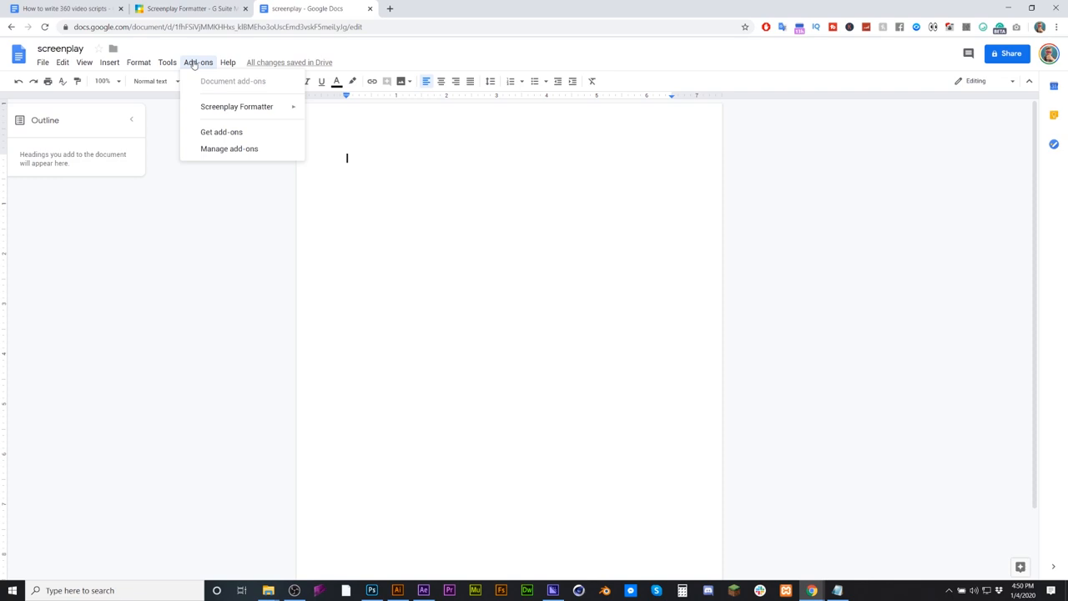